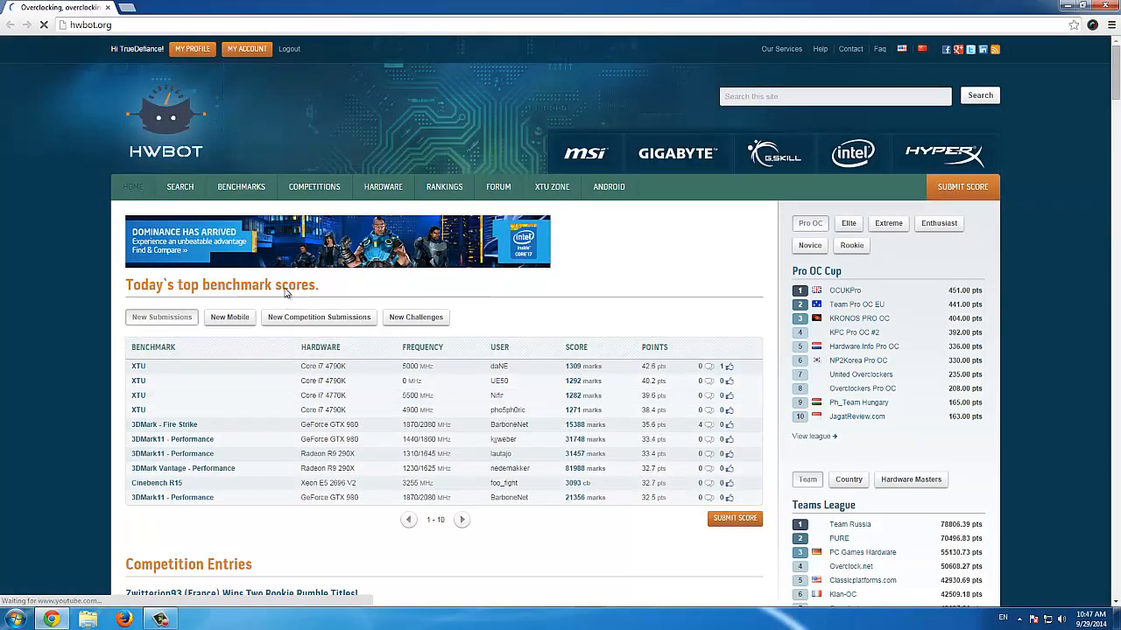
Step: Download the MaxxMem Read Bandwidth benchmark from HWBOT's Memory benchmarks list
click(242, 185)
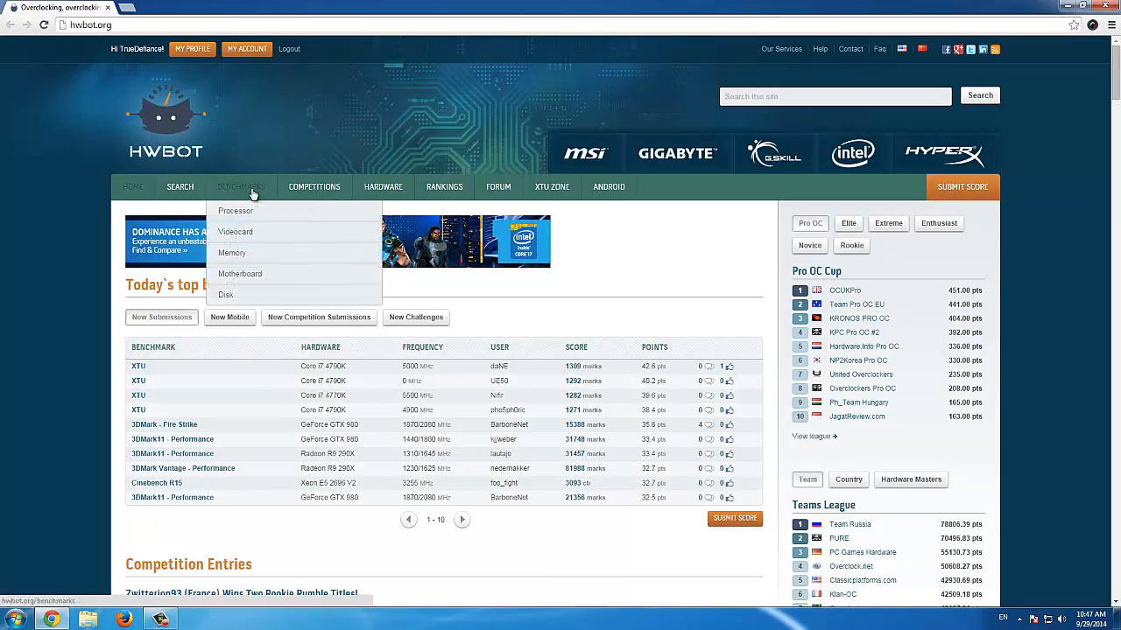
click(234, 210)
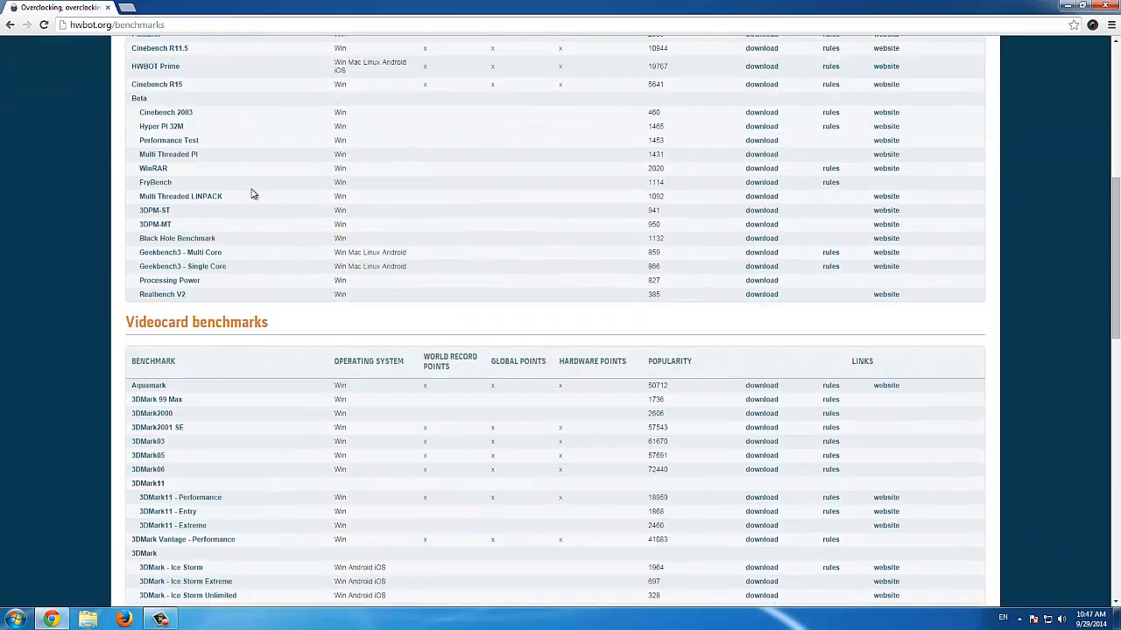
scroll(down, 3)
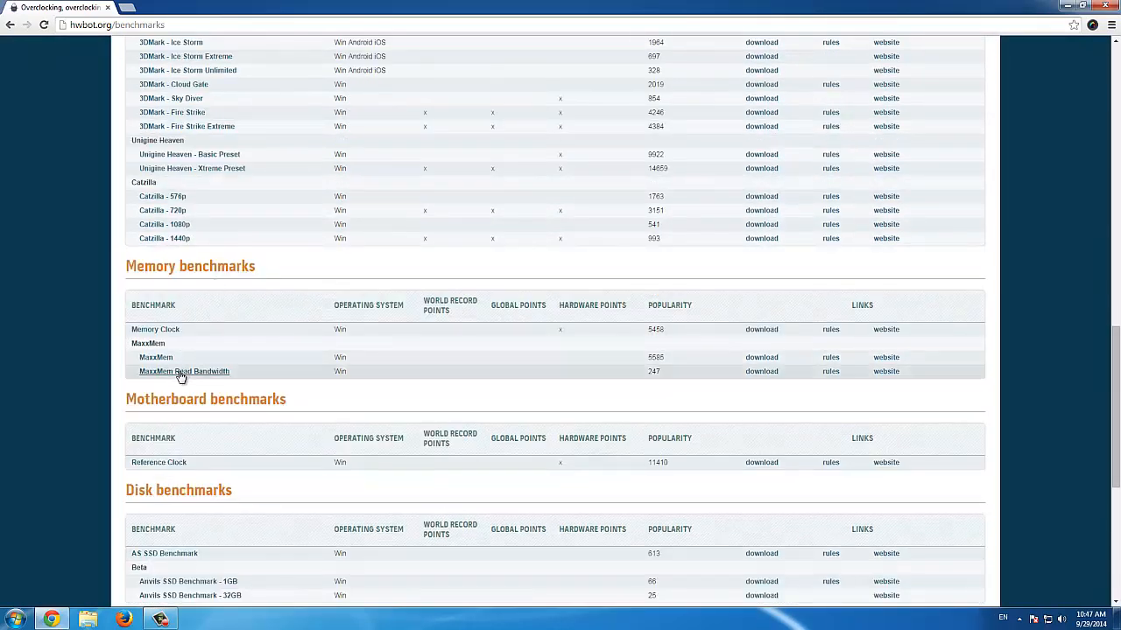
click(760, 372)
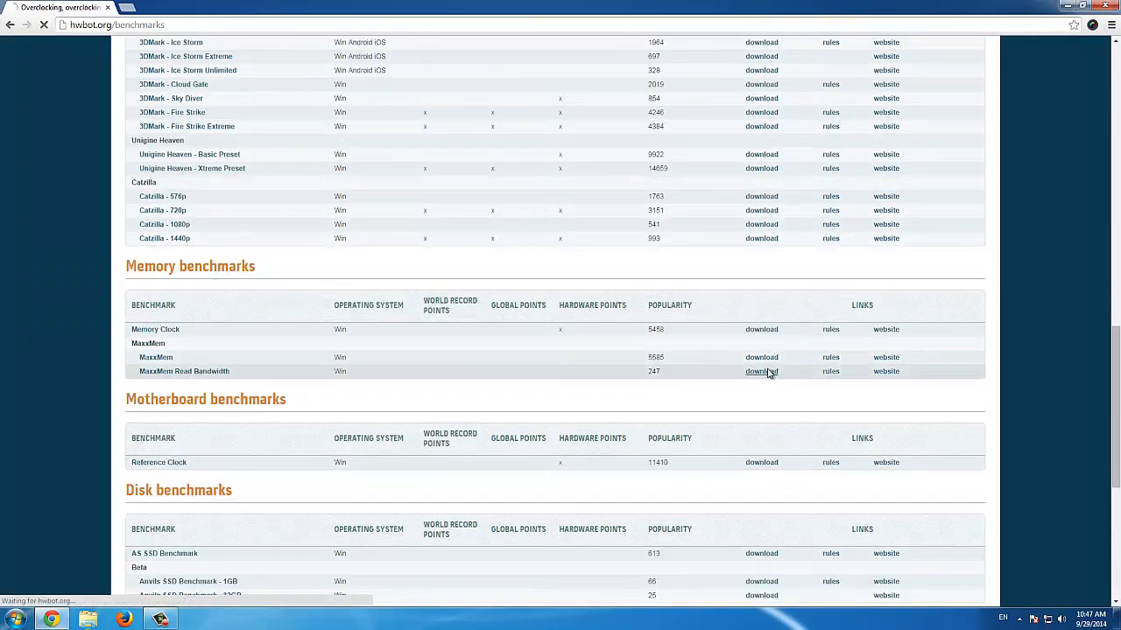
click(760, 371)
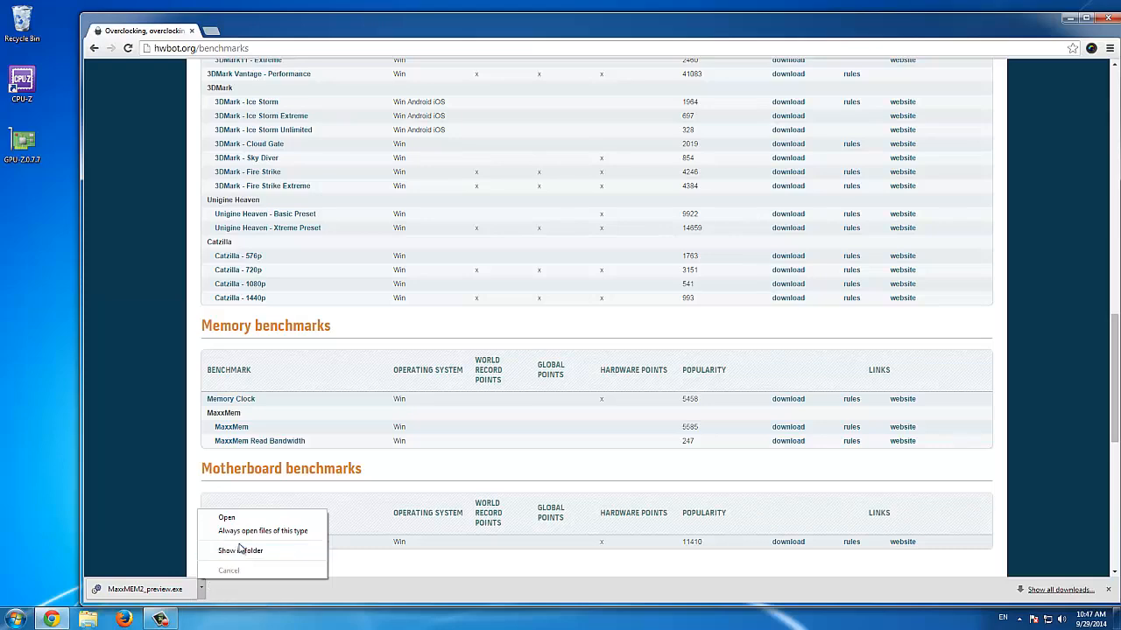
Step: Locate the downloaded MaxxMem file, launch it from the desktop and accept the security warning
click(240, 550)
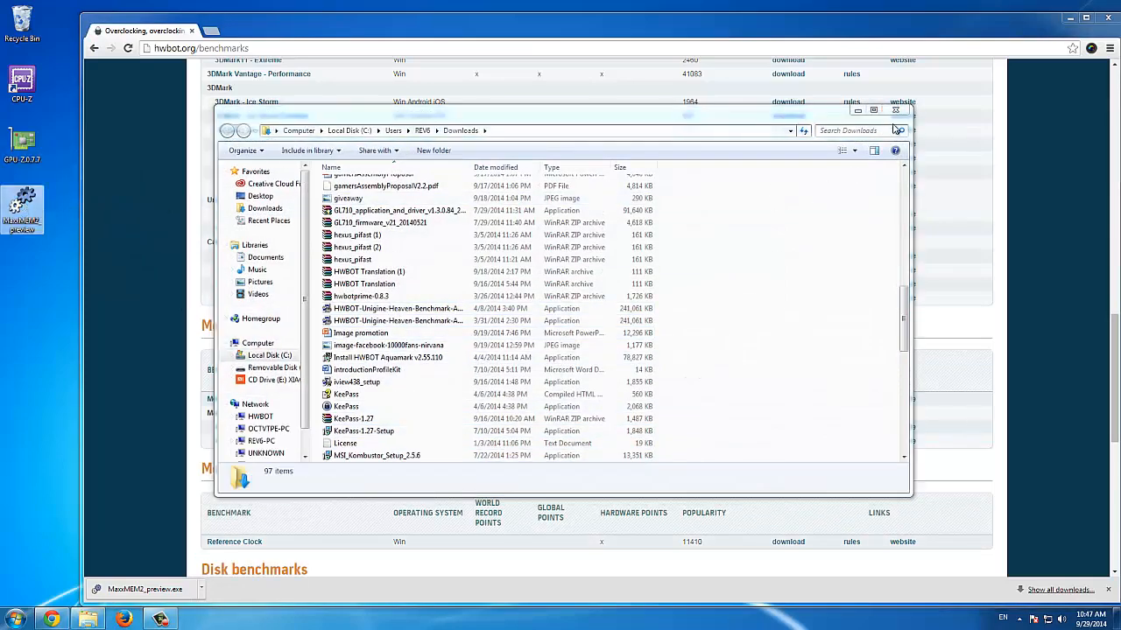
click(894, 108)
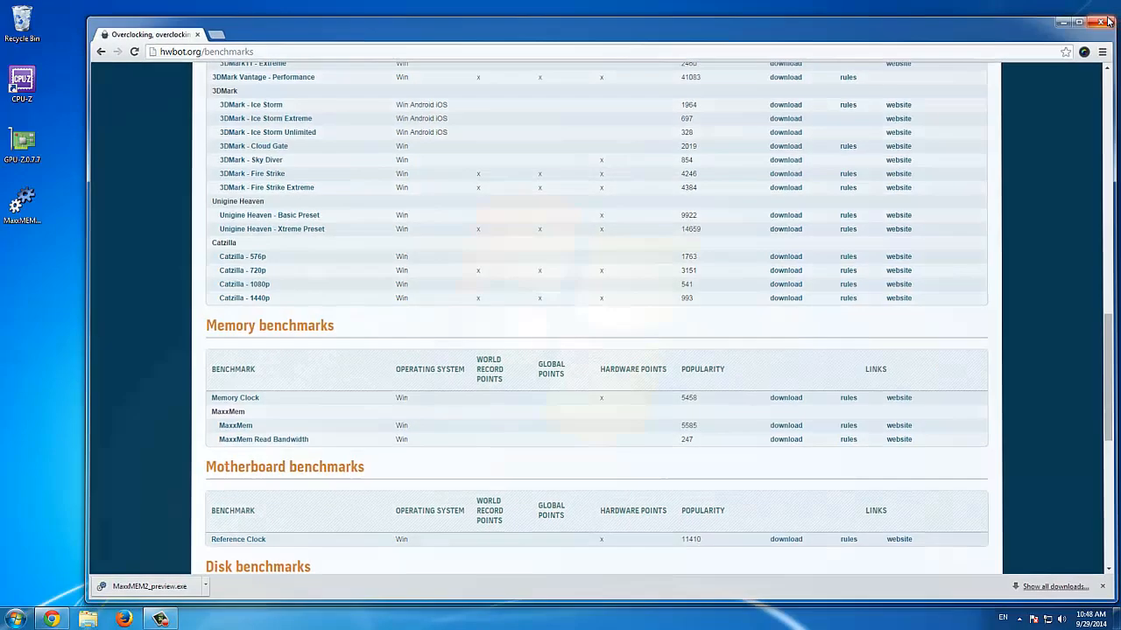
click(1110, 21)
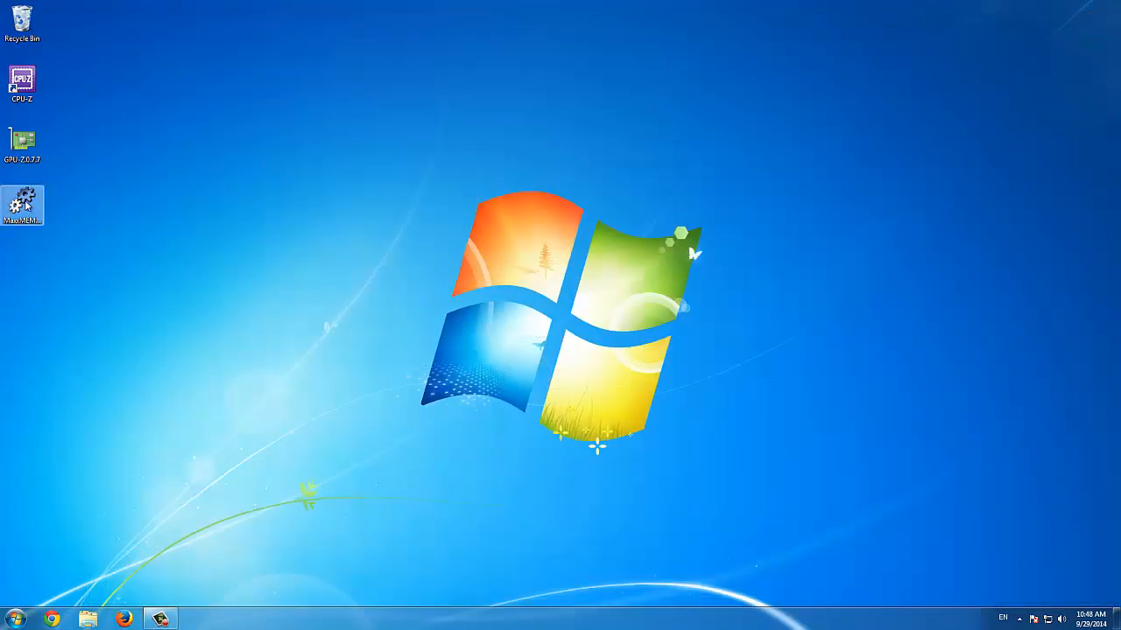
double_click(21, 207)
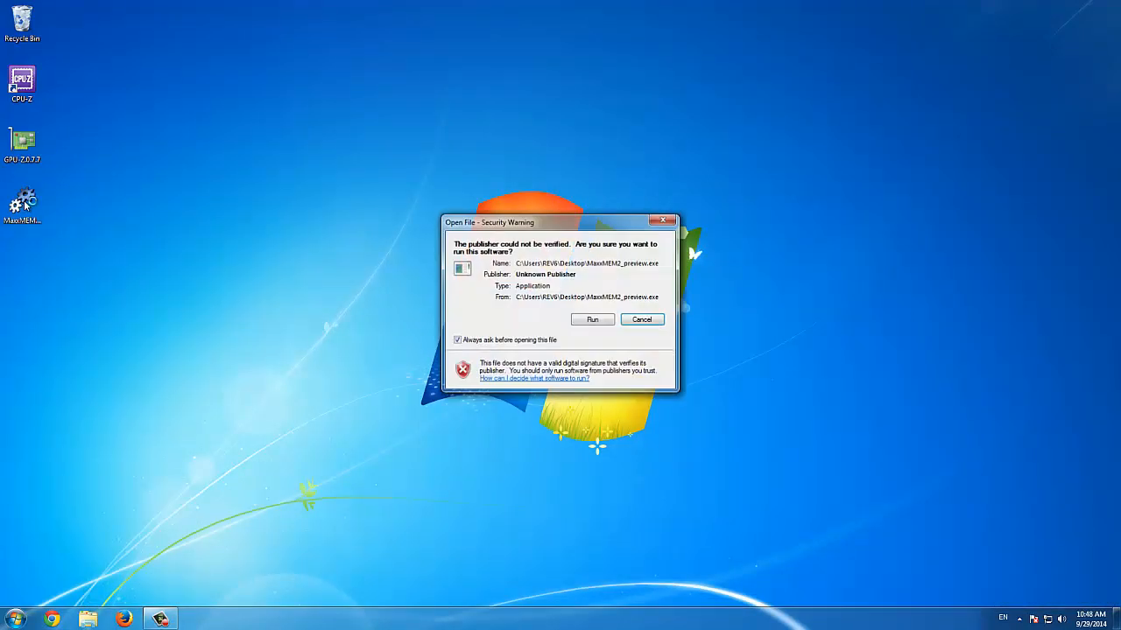
click(591, 319)
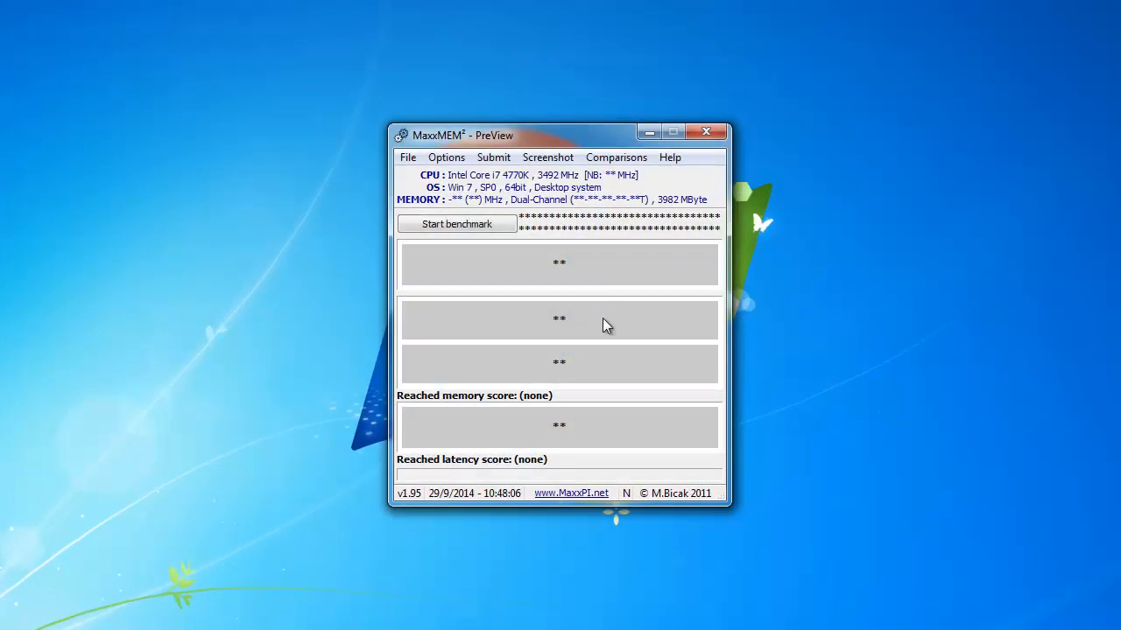
Step: Run the MaxxMem benchmark (Memory-Read 15764 MByte/sec) and move the results window top-left
click(456, 224)
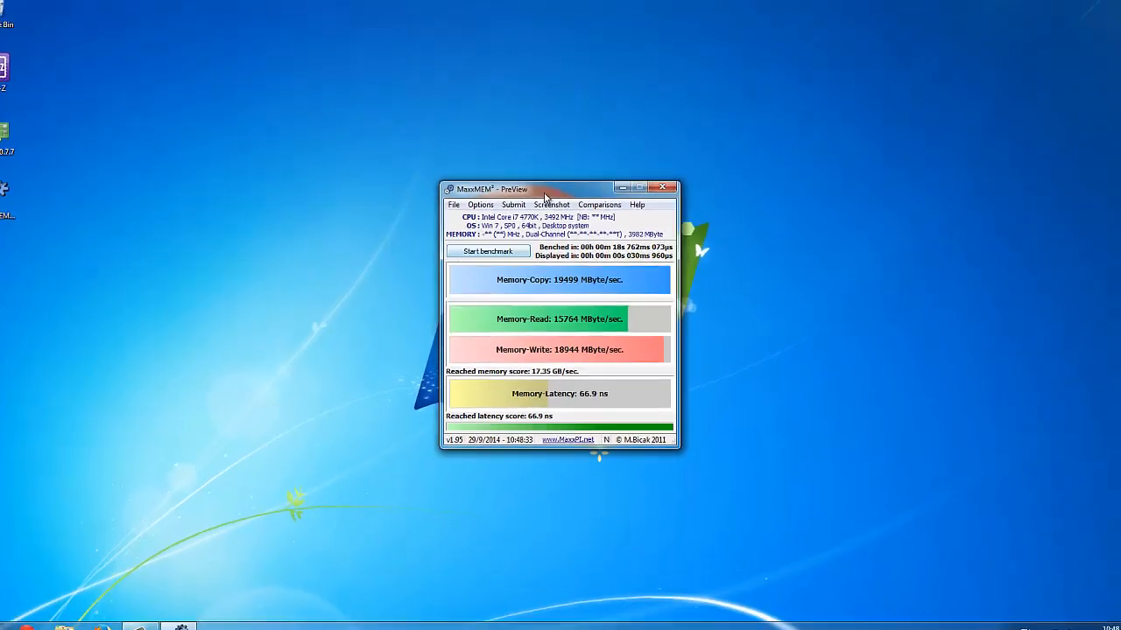
drag(560, 189, 312, 15)
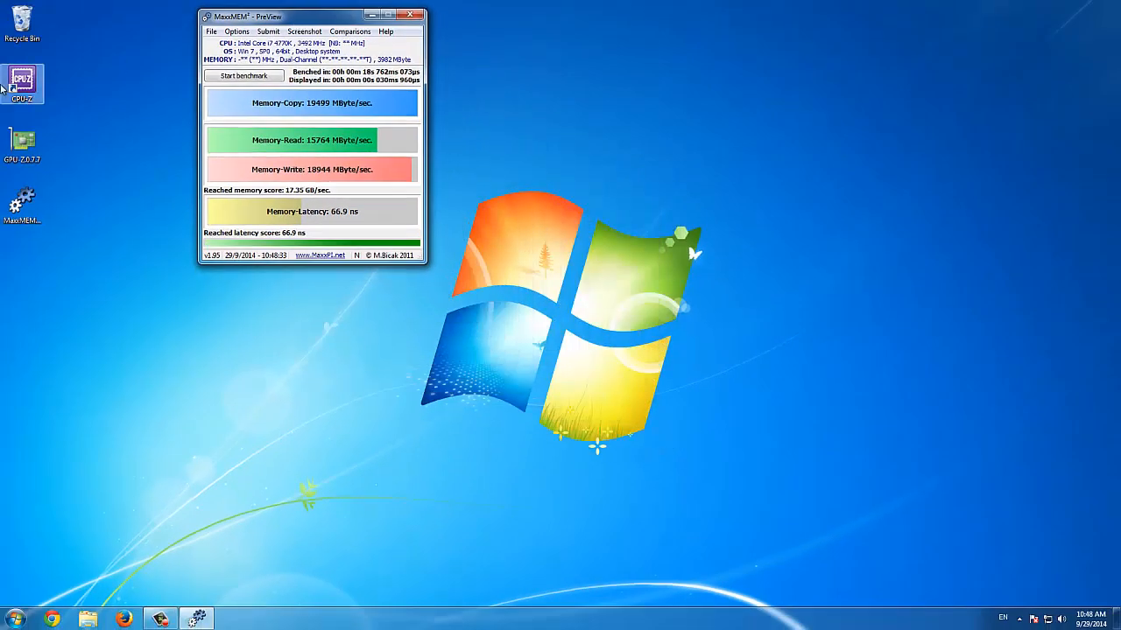
Step: Launch CPU-Z and tile its CPU, mainboard, memory and SPD windows beside the MaxxMem results
double_click(21, 79)
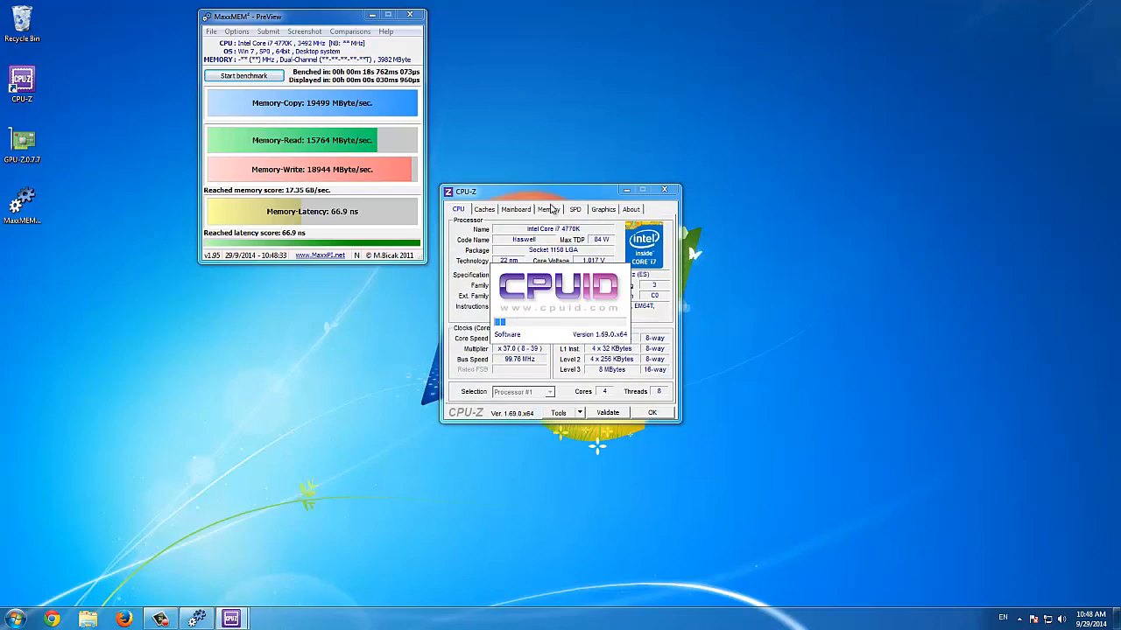
drag(543, 191, 557, 16)
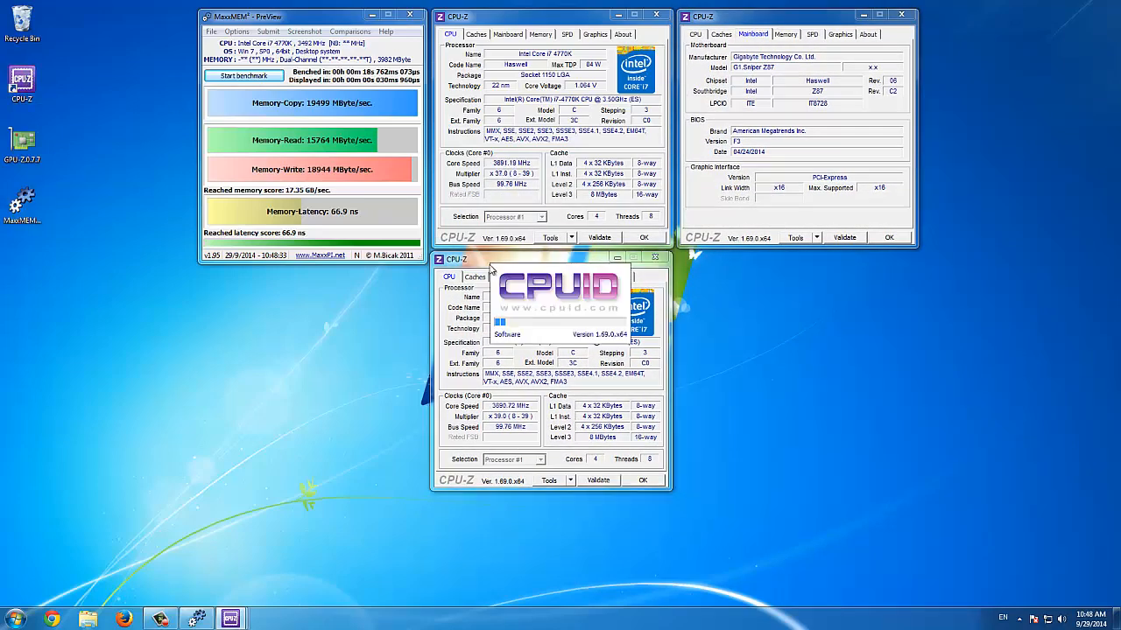
click(539, 277)
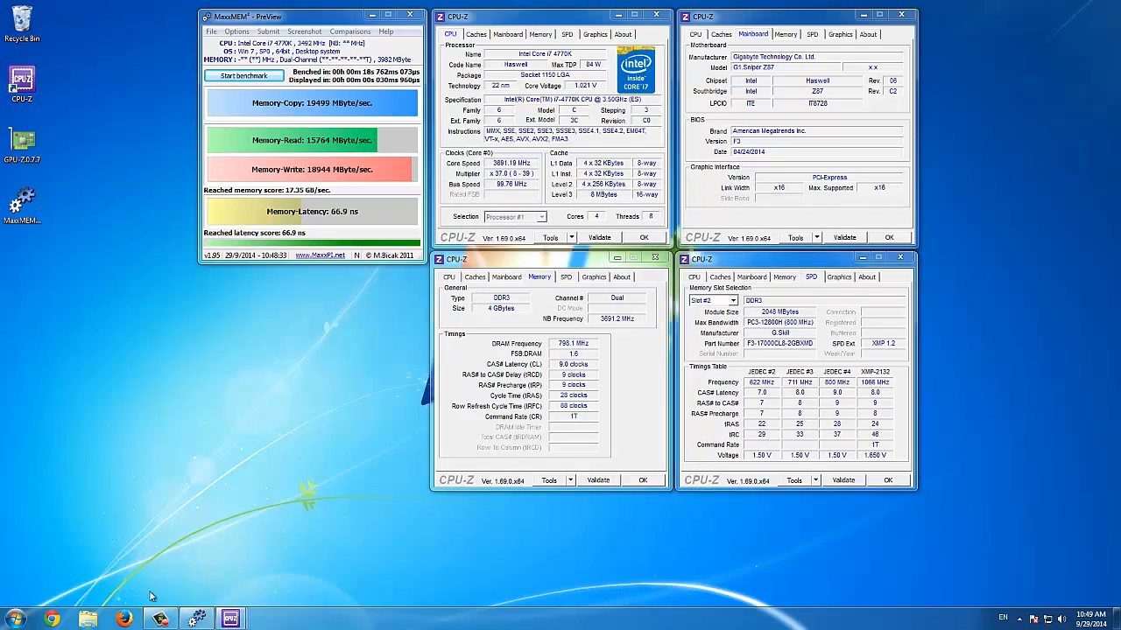
mouse_move(49, 366)
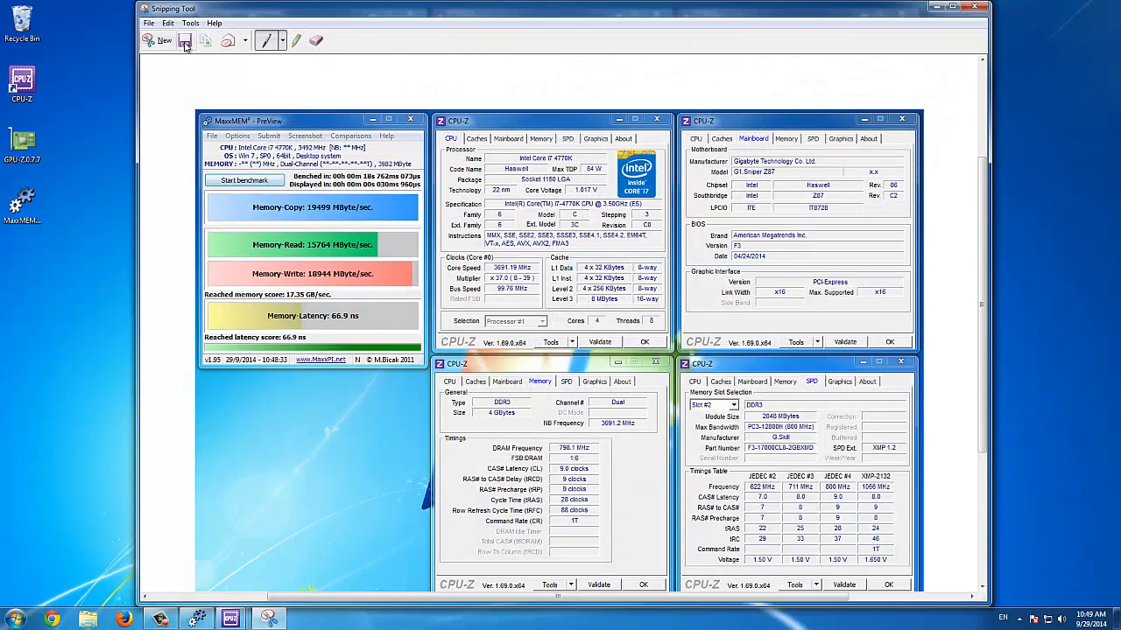
Step: Save the Snipping Tool capture of MaxxMem and CPU-Z to the desktop as 15764
click(184, 42)
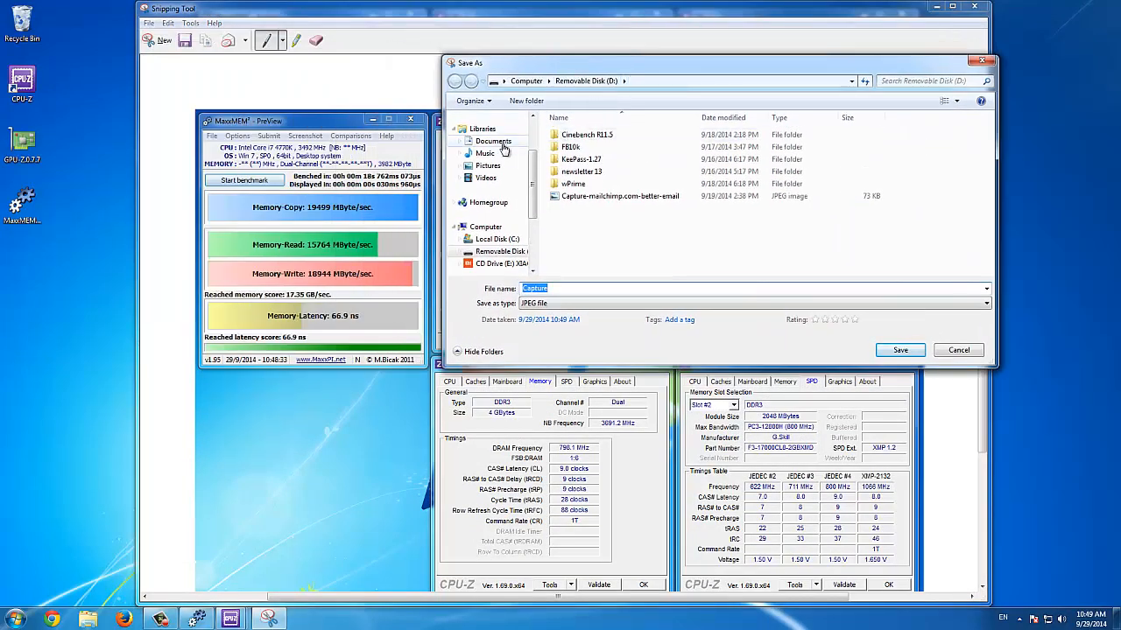
scroll(up, 3)
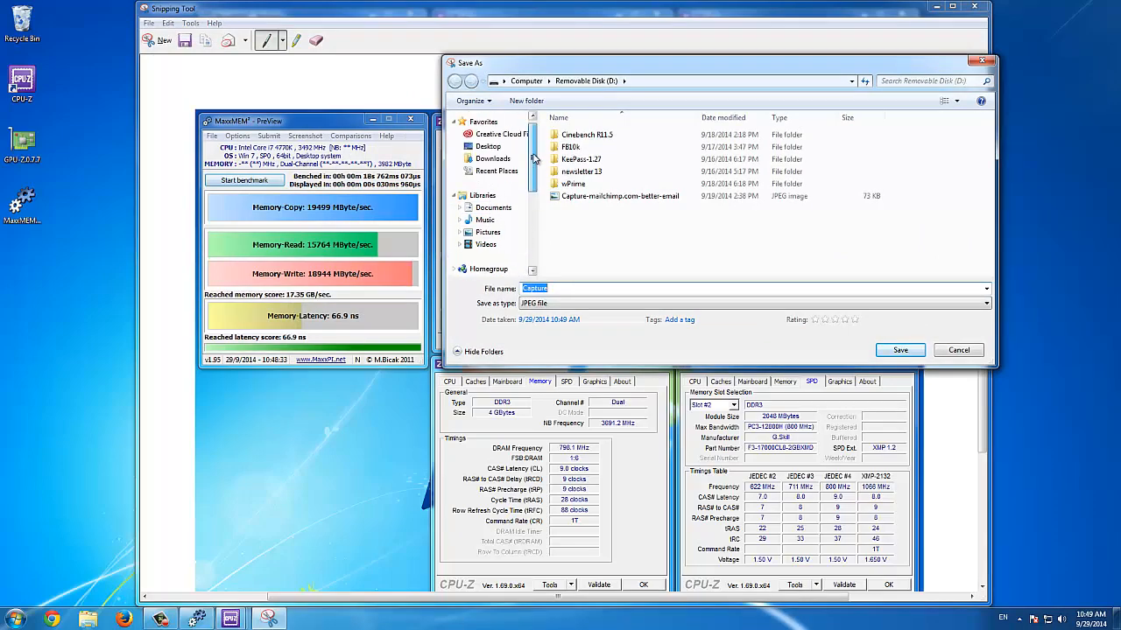
click(488, 147)
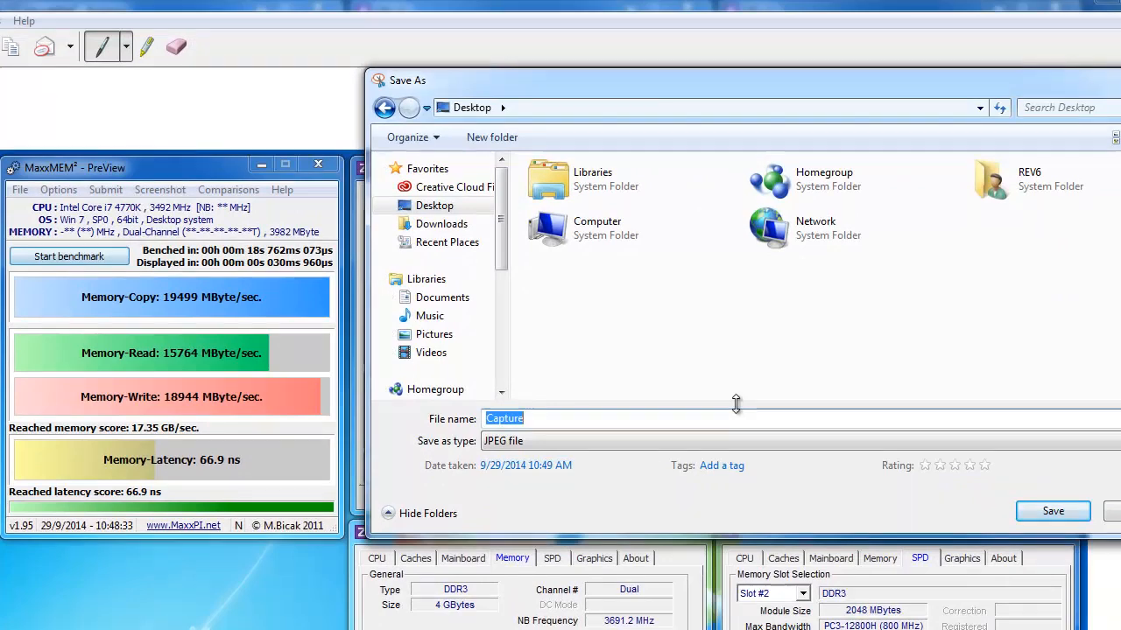
text(15764)
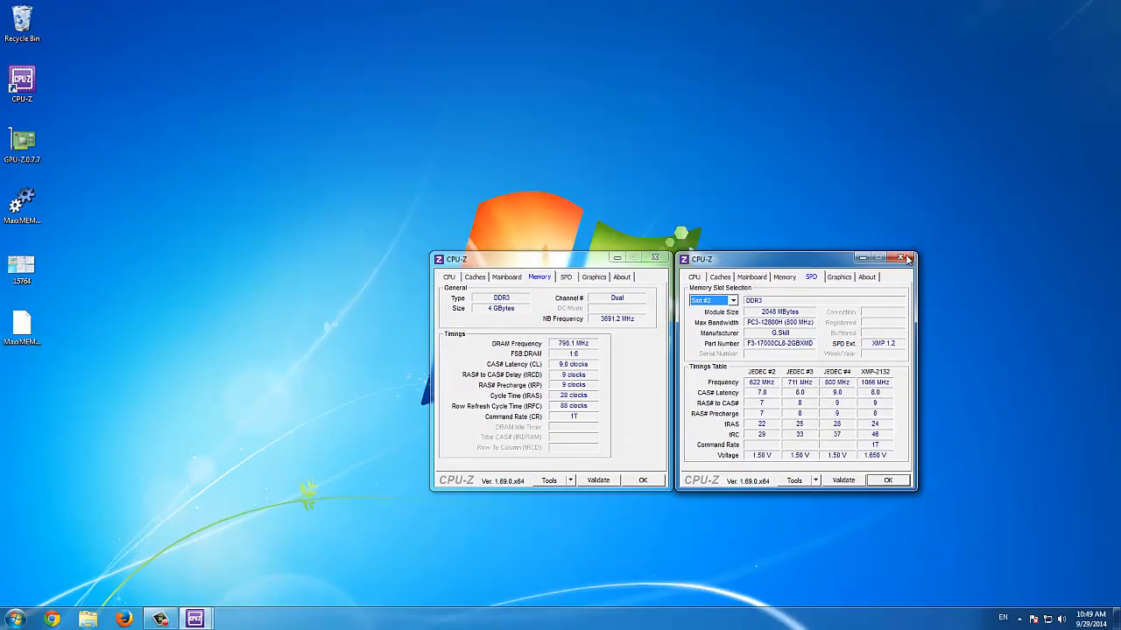
Step: Start a new HWBOT submission and choose MaxxMem Read Bandwidth from the Memory benchmarks
click(911, 257)
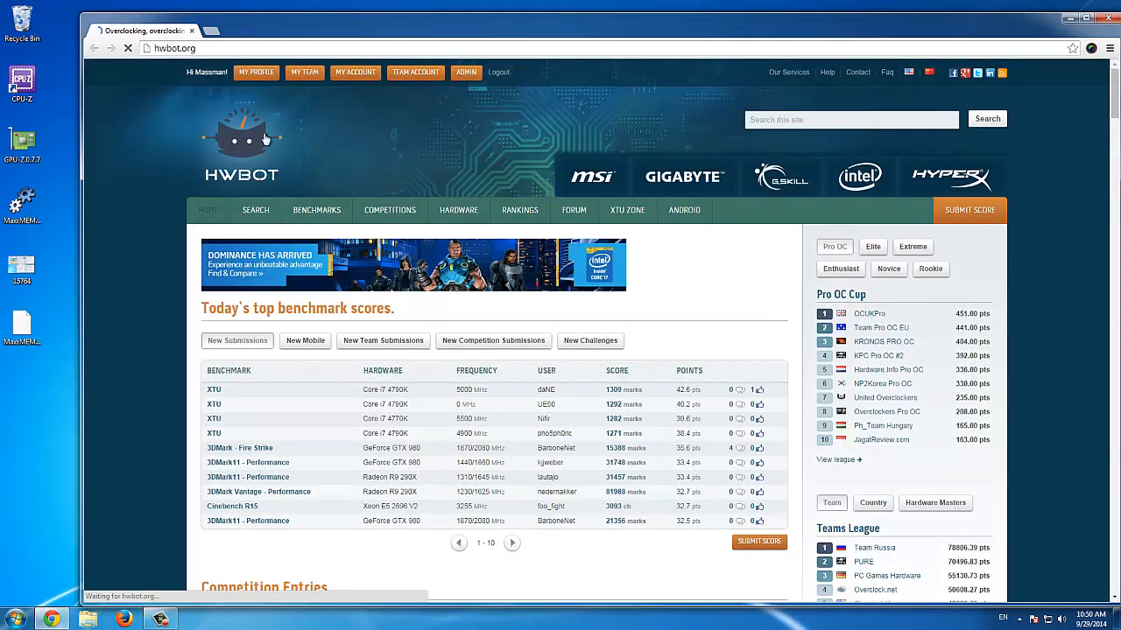
click(970, 210)
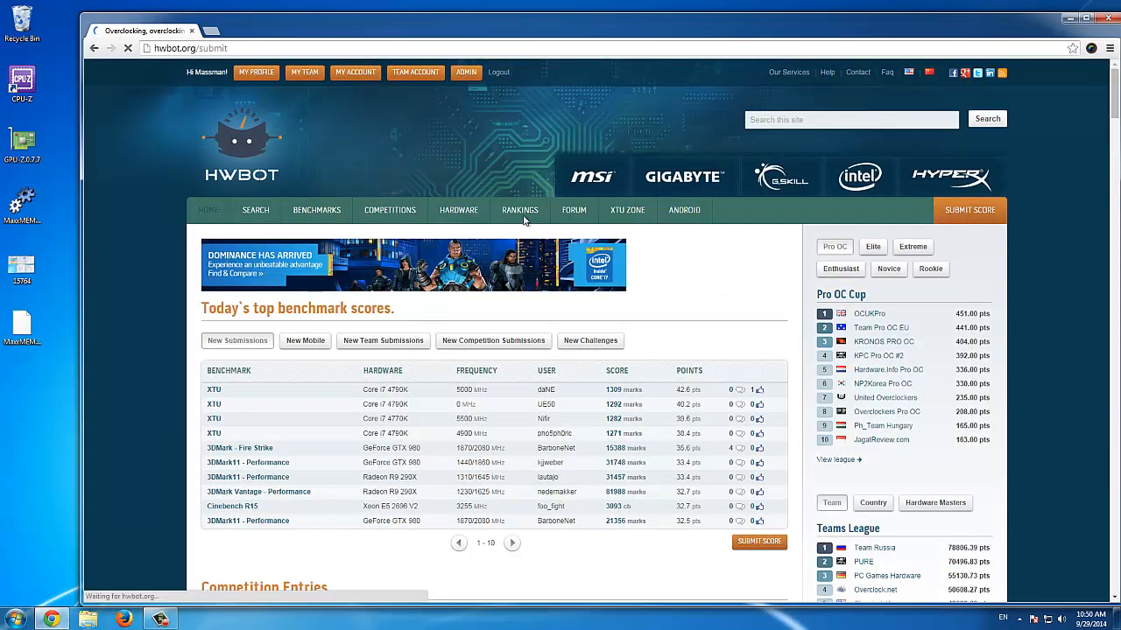
click(970, 210)
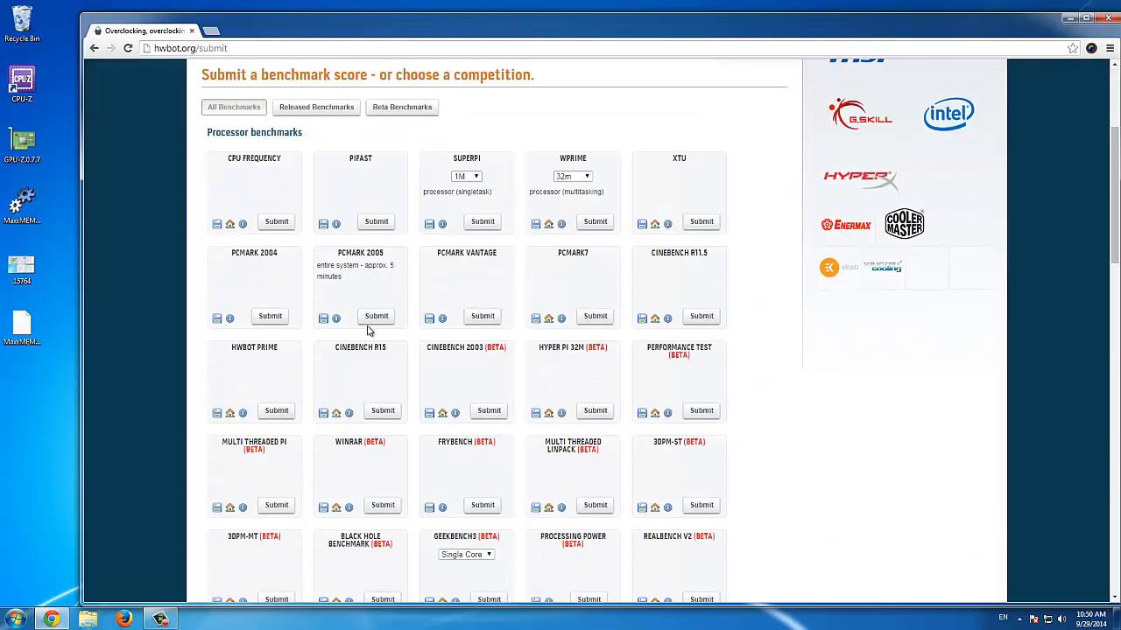
scroll(down, 3)
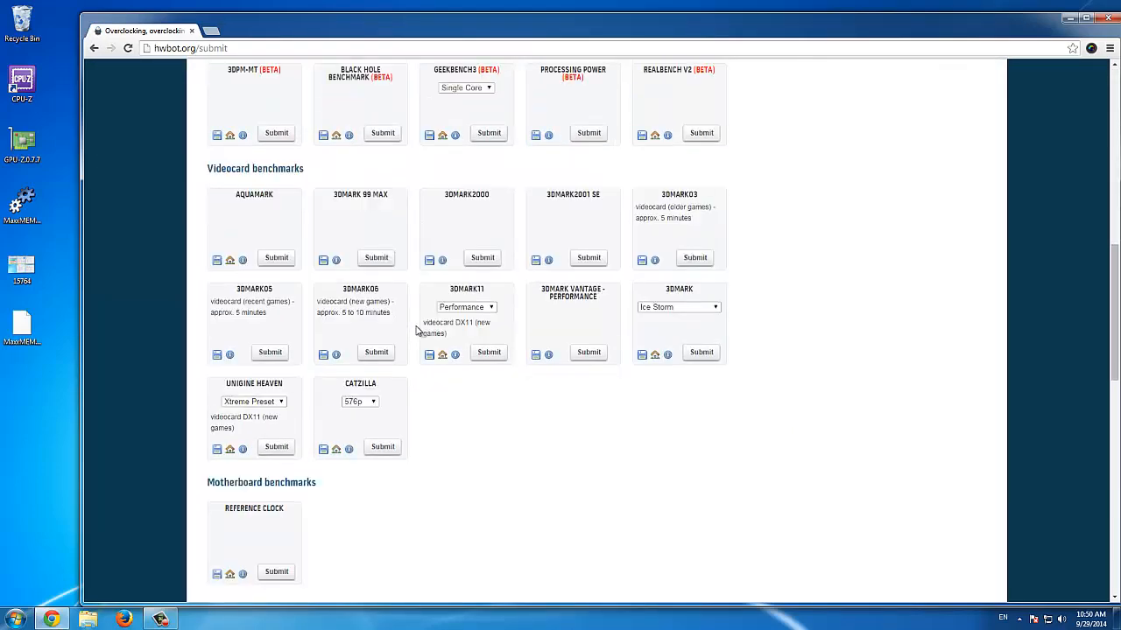
scroll(down, 3)
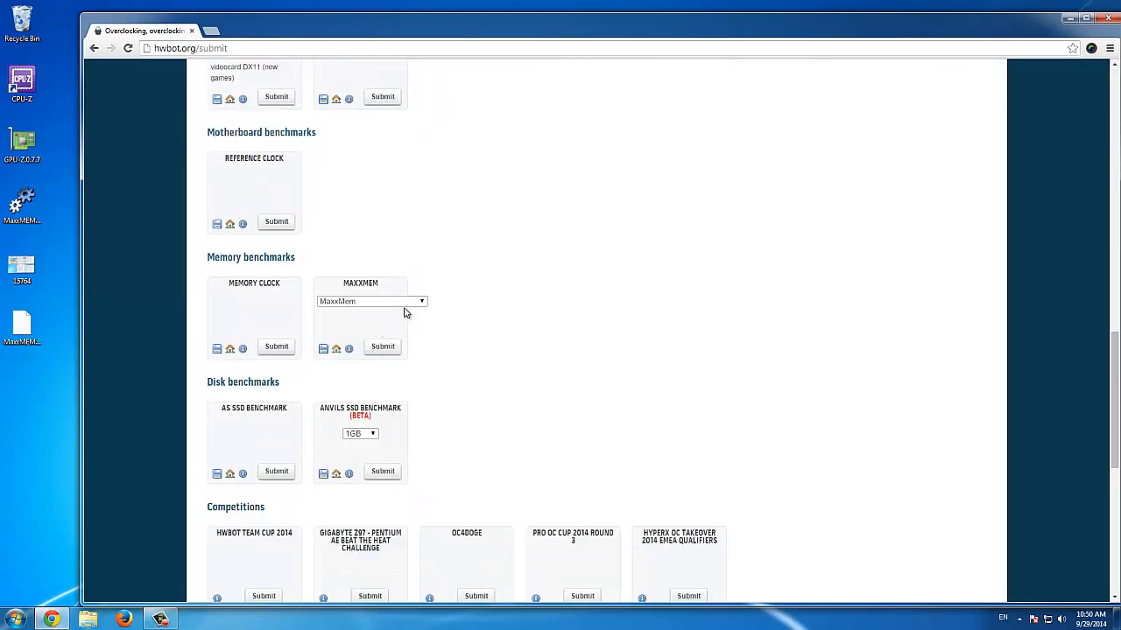
click(371, 301)
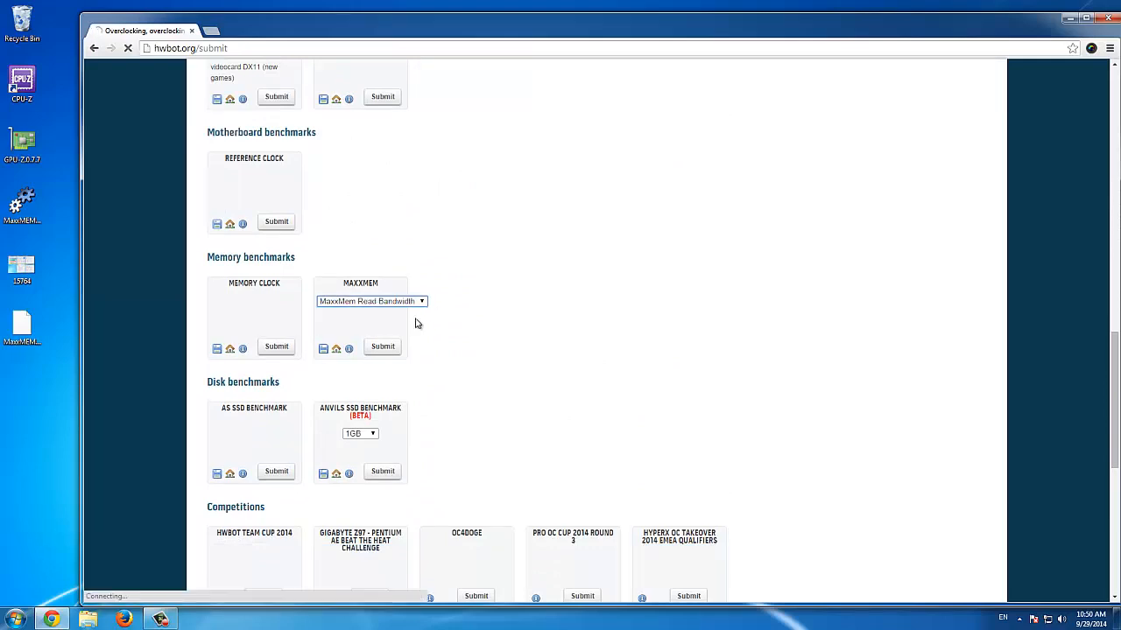
click(382, 347)
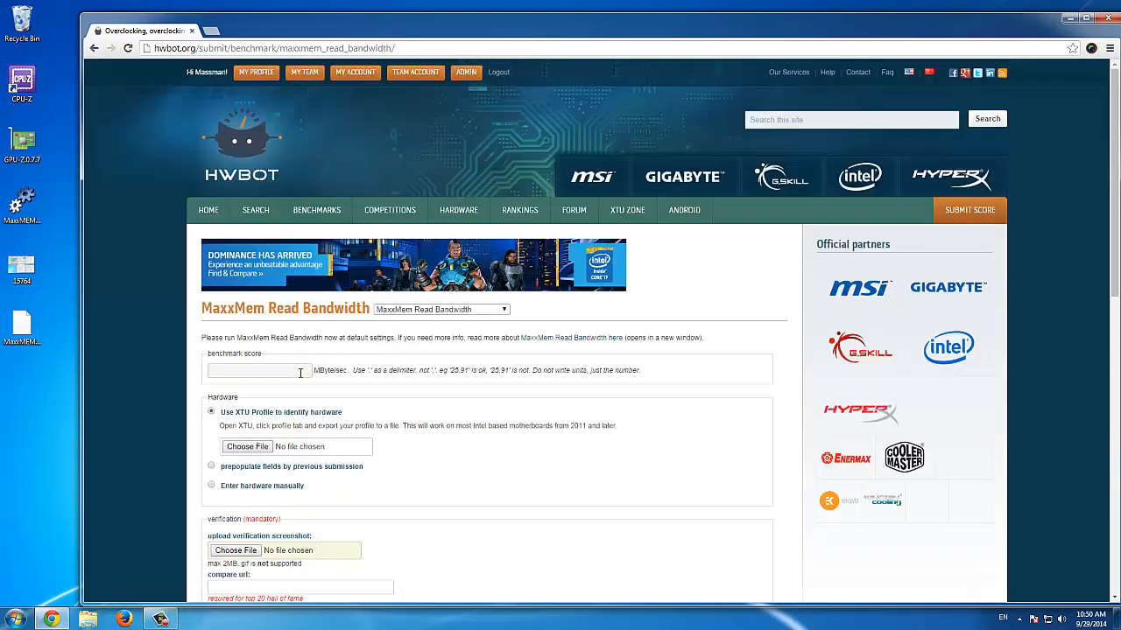
Step: Enter score 15764, switch to manual hardware entry and set the processor to Core i7 4770K
text(157)
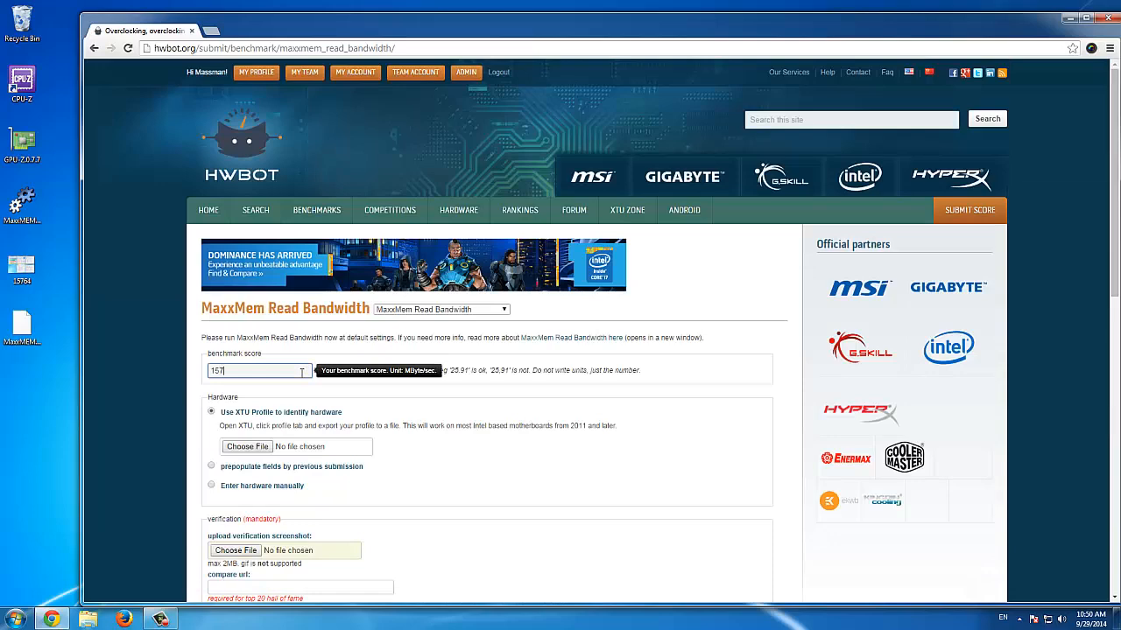
text(64)
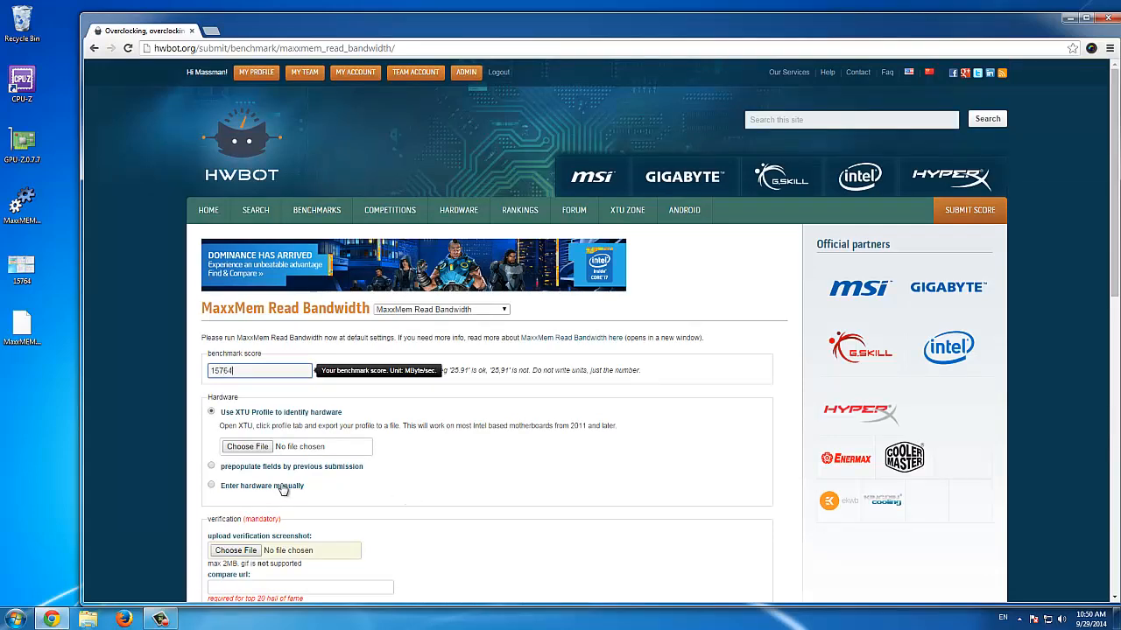
click(210, 486)
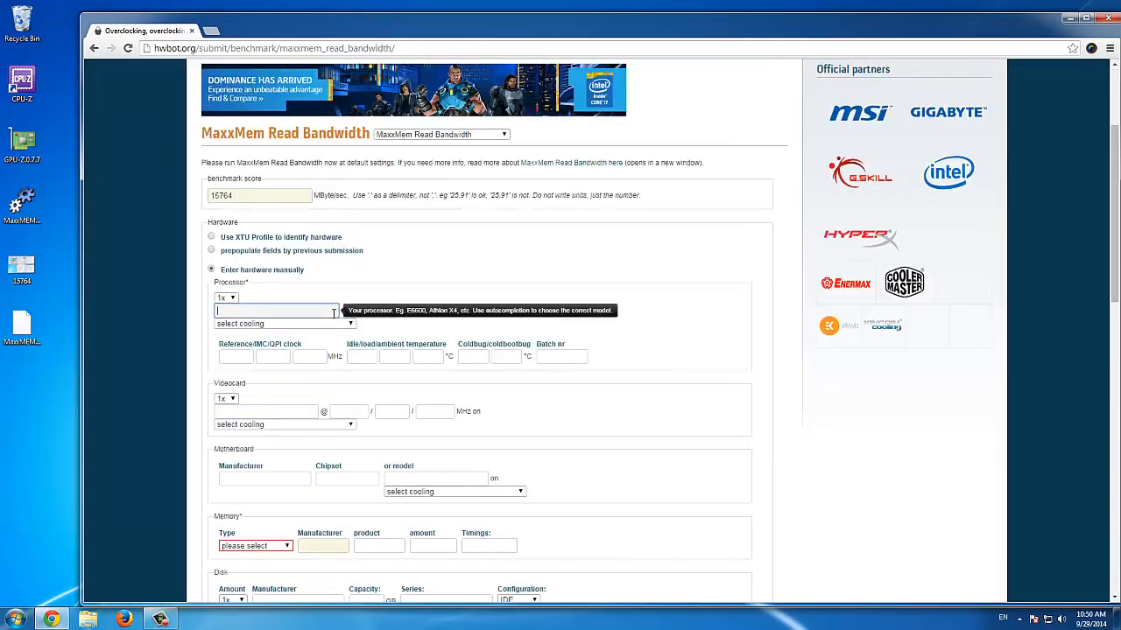
text(4770)
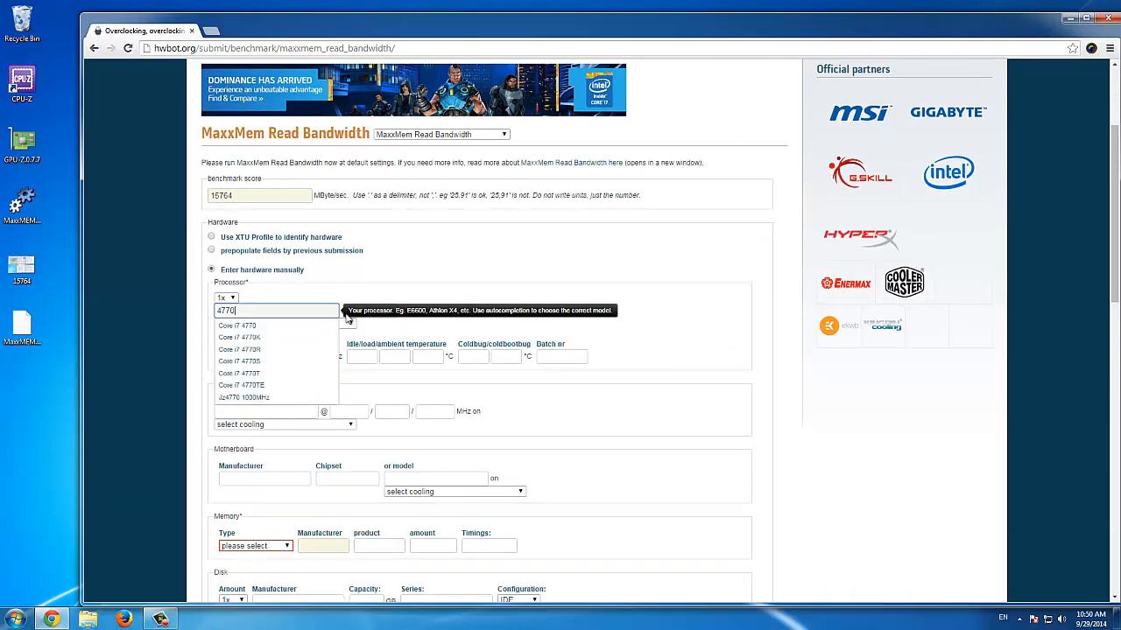
click(238, 324)
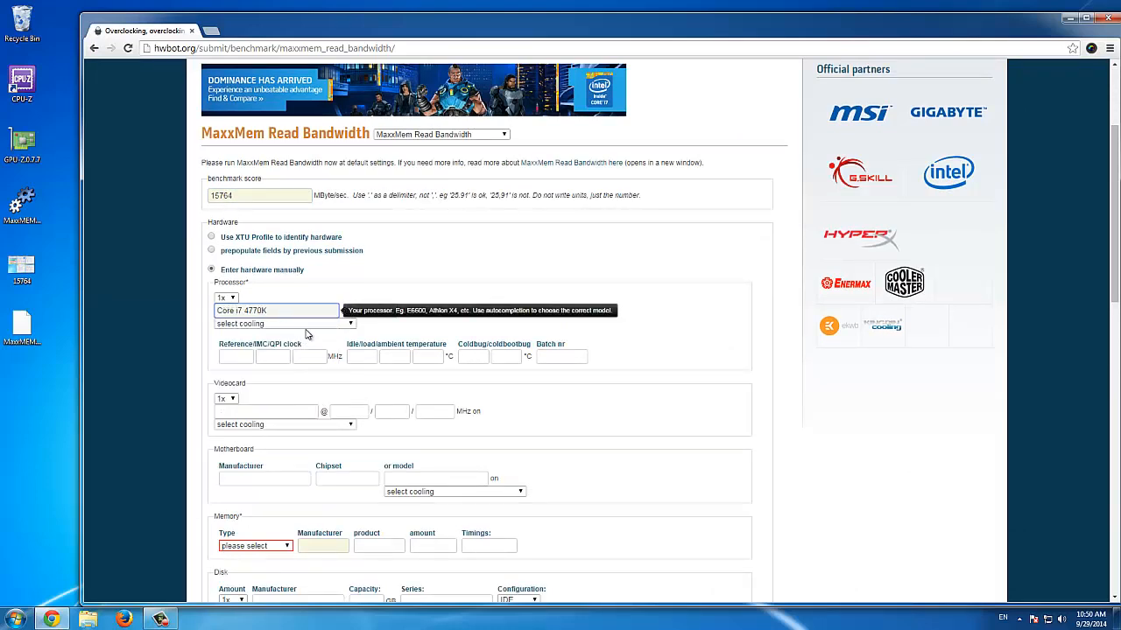
scroll(down, 3)
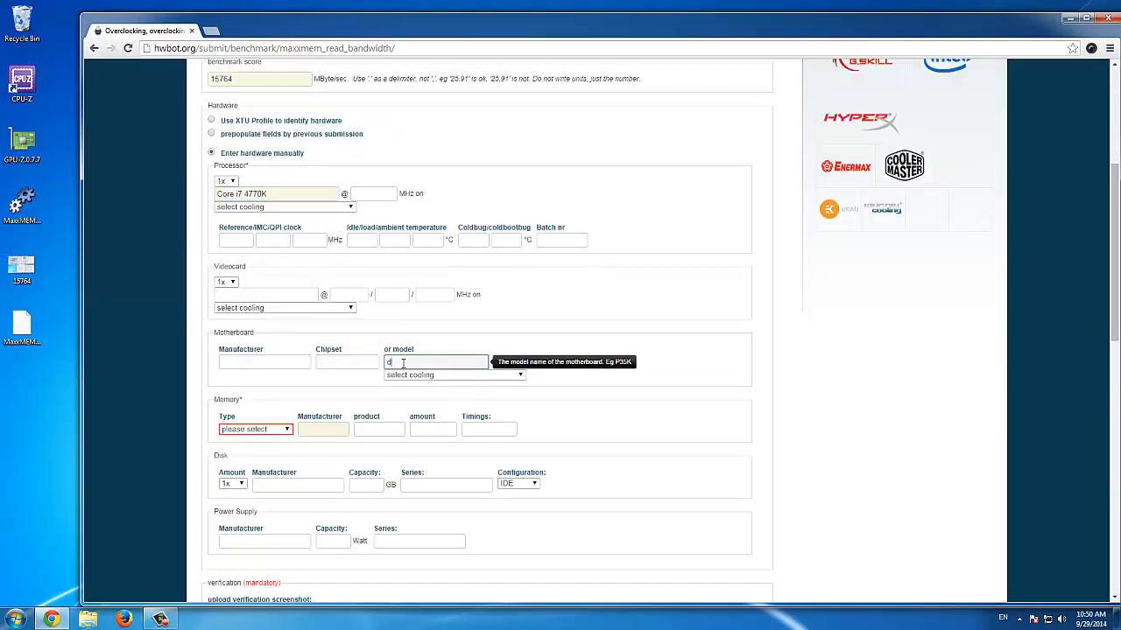
Step: Enter Z97-D3H motherboard and G.SKILL Ripjaws DDR3 4gb memory at 9-9-9-28 timings, 800 MHz
text(3h)
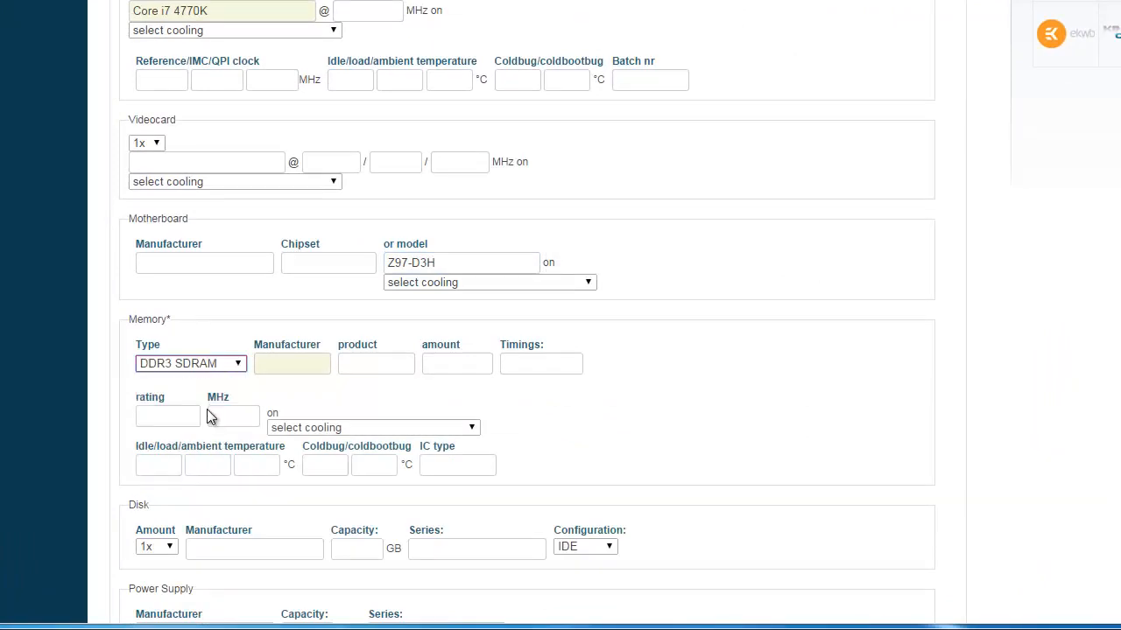
text(g.sk)
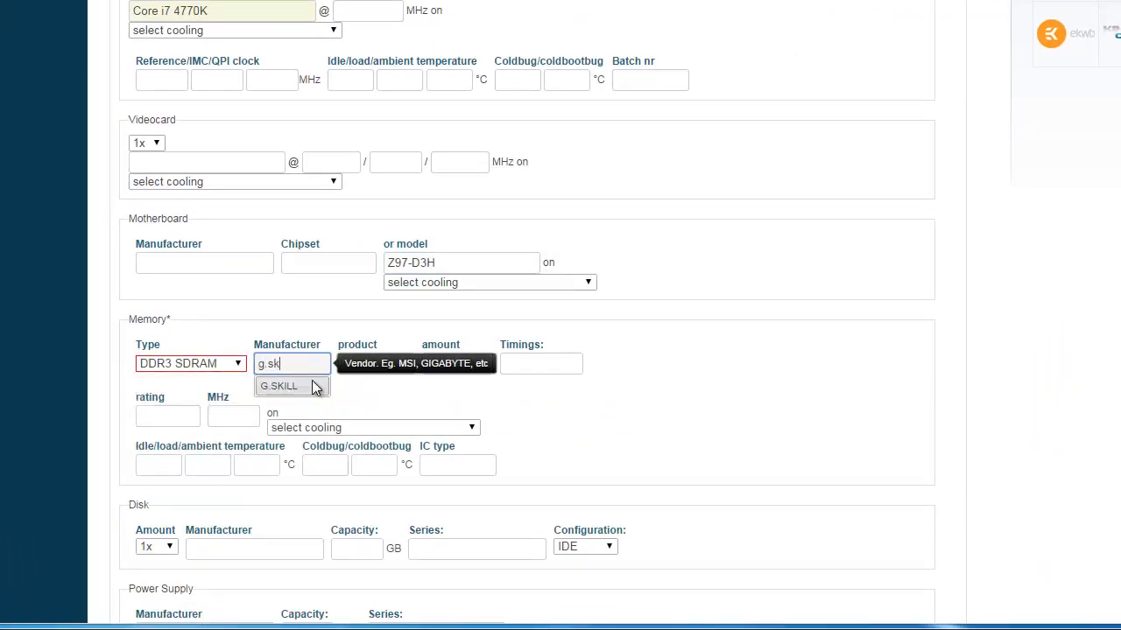
click(279, 387)
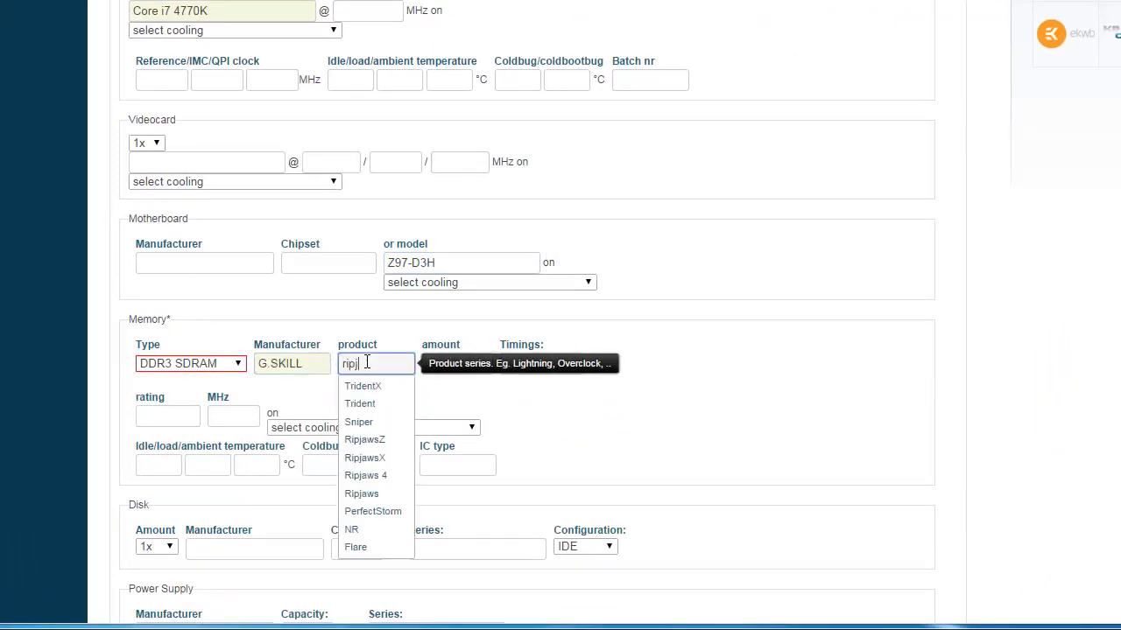
click(360, 494)
text(4gb)
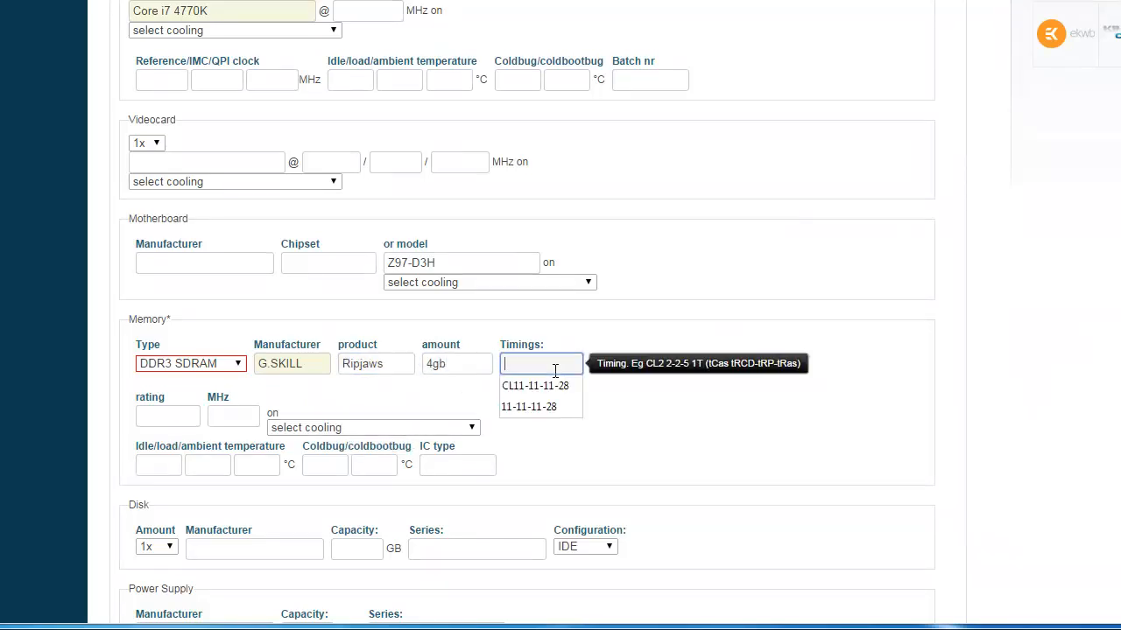
text(9-9-9-28)
click(233, 417)
text(800)
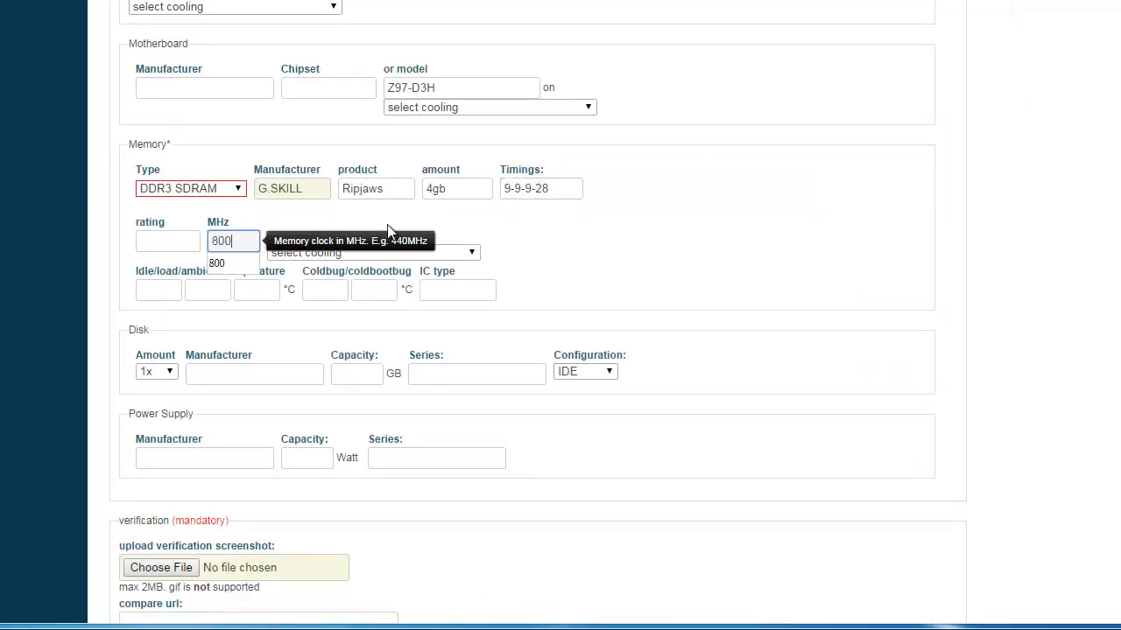
scroll(down, 3)
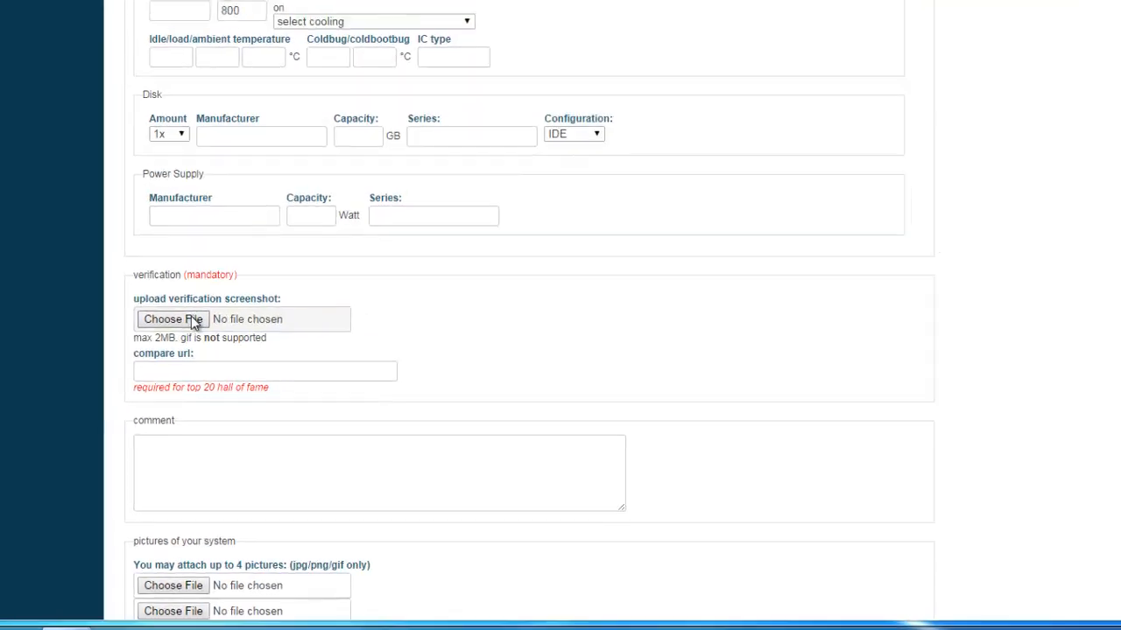
Step: Attach 15764.JPG as verification, accept the rules, submit the result and dismiss the competition popup
click(172, 319)
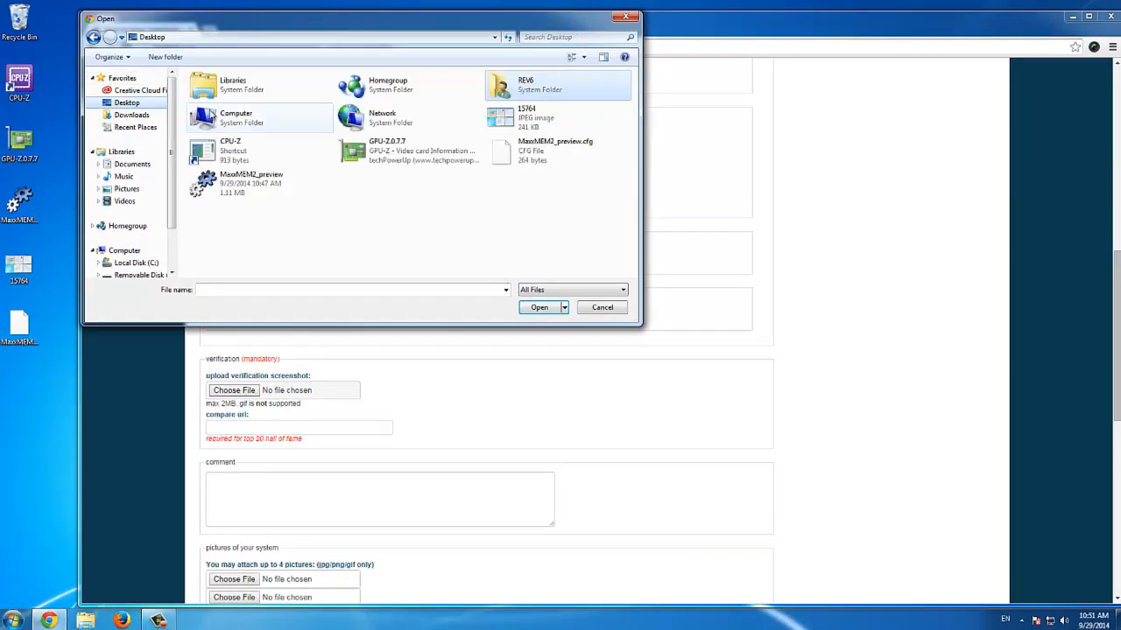
click(540, 308)
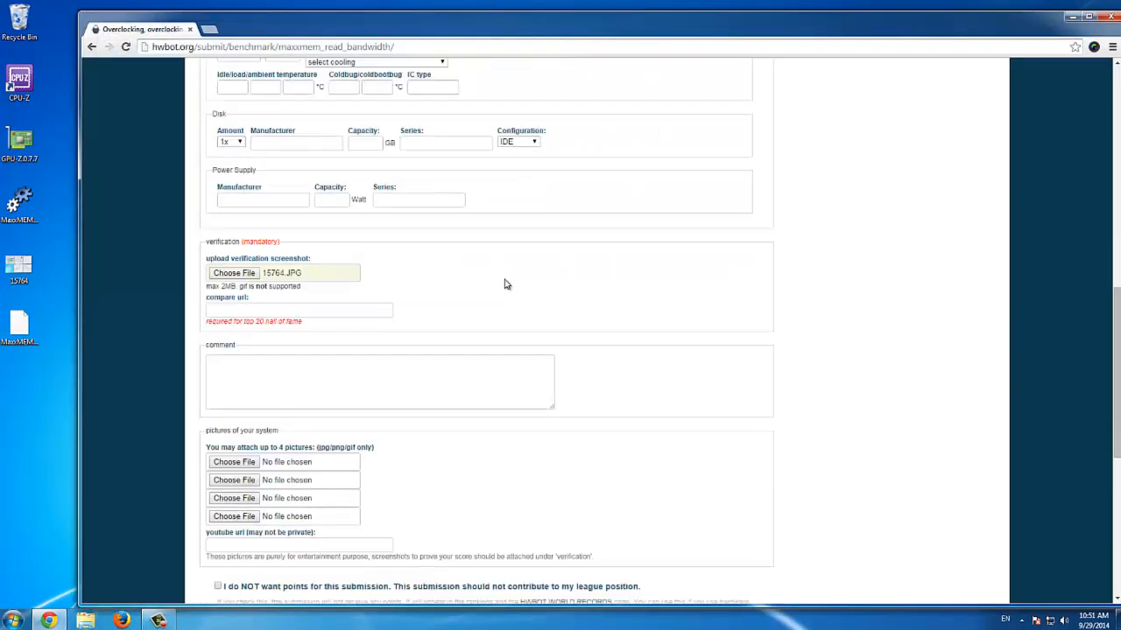
scroll(down, 3)
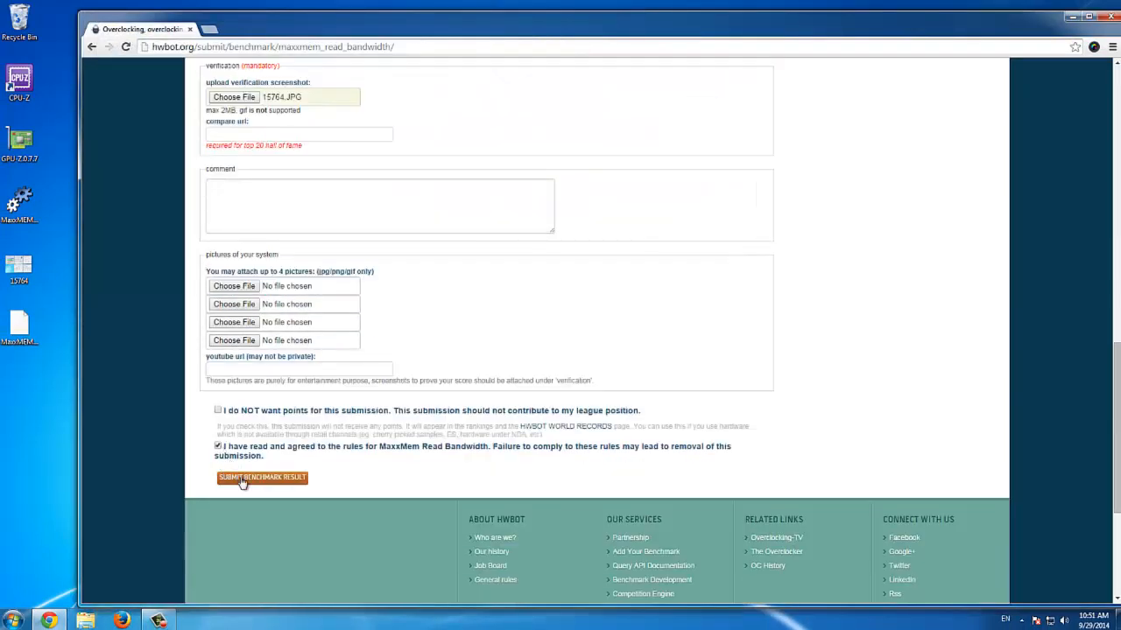
click(263, 476)
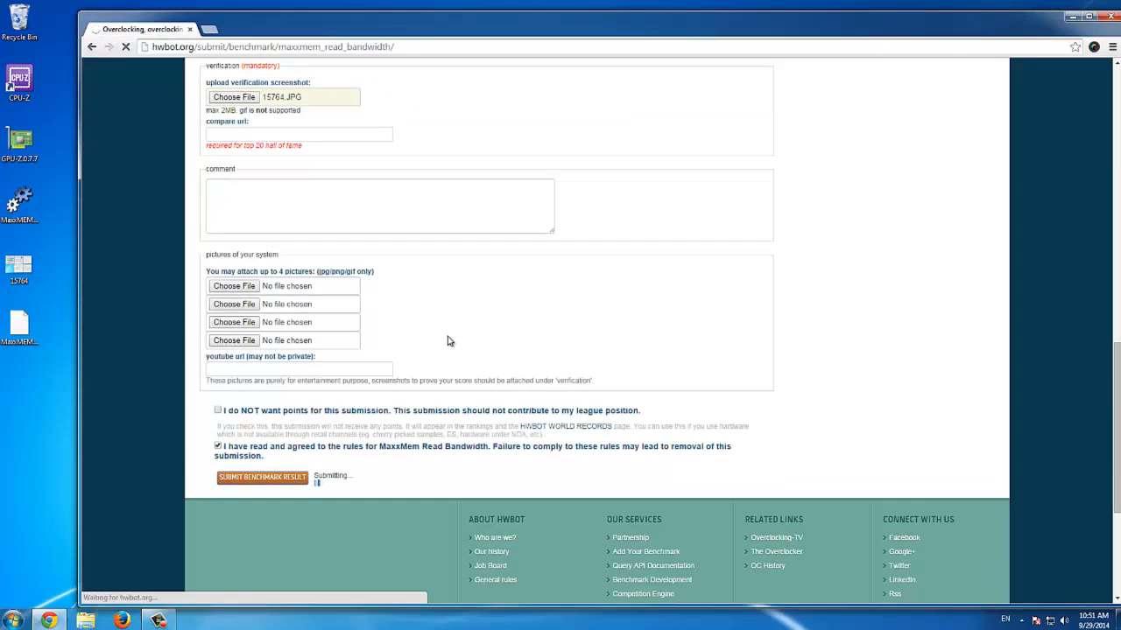
click(263, 477)
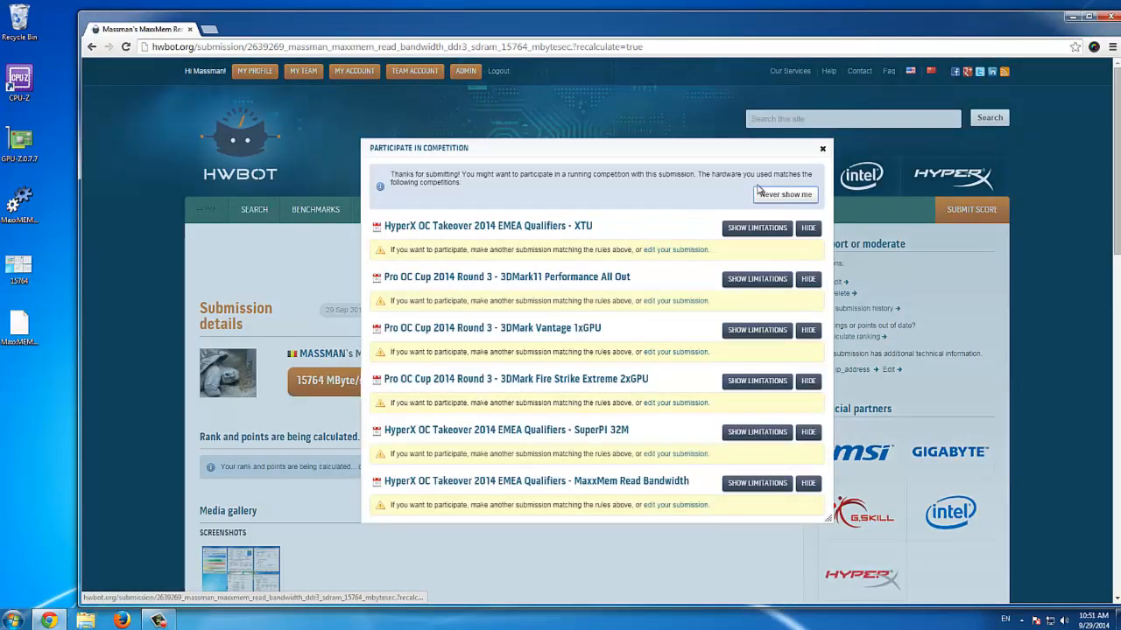
click(821, 147)
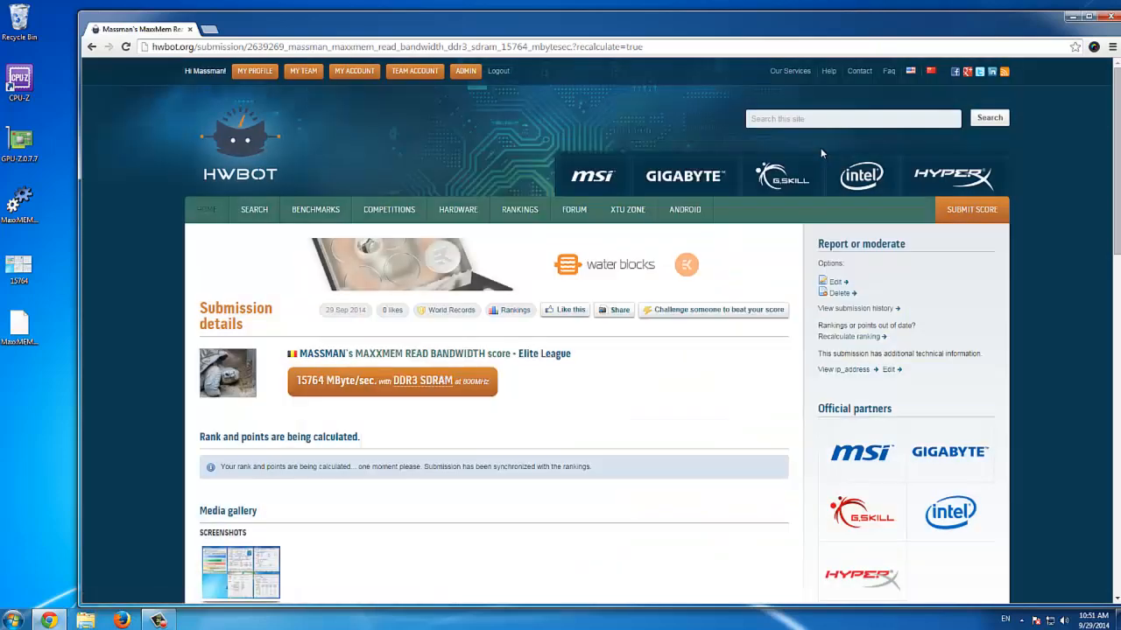